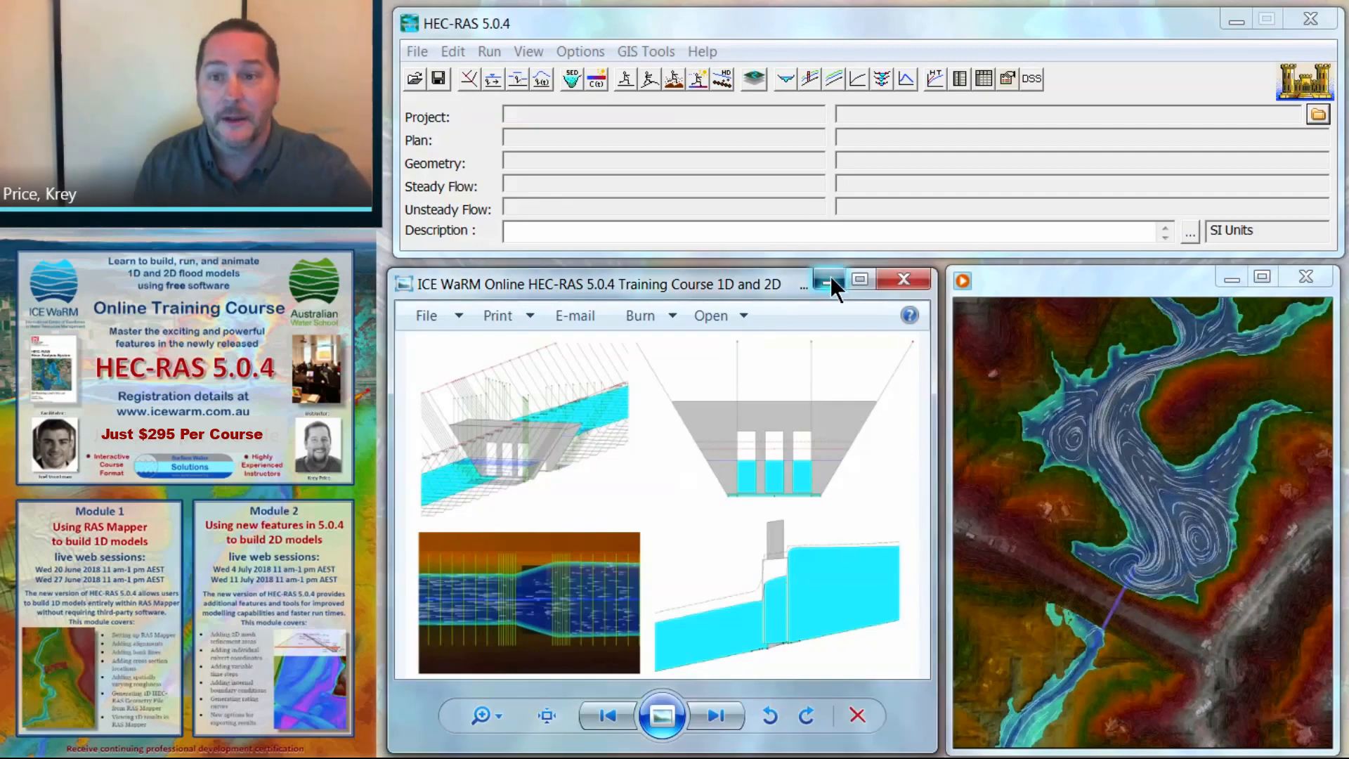
Minimize the training-course image viewer to reveal the Gold Creek cross section and profile plots.
{"action": "left_click", "coordinate": [828, 280]}
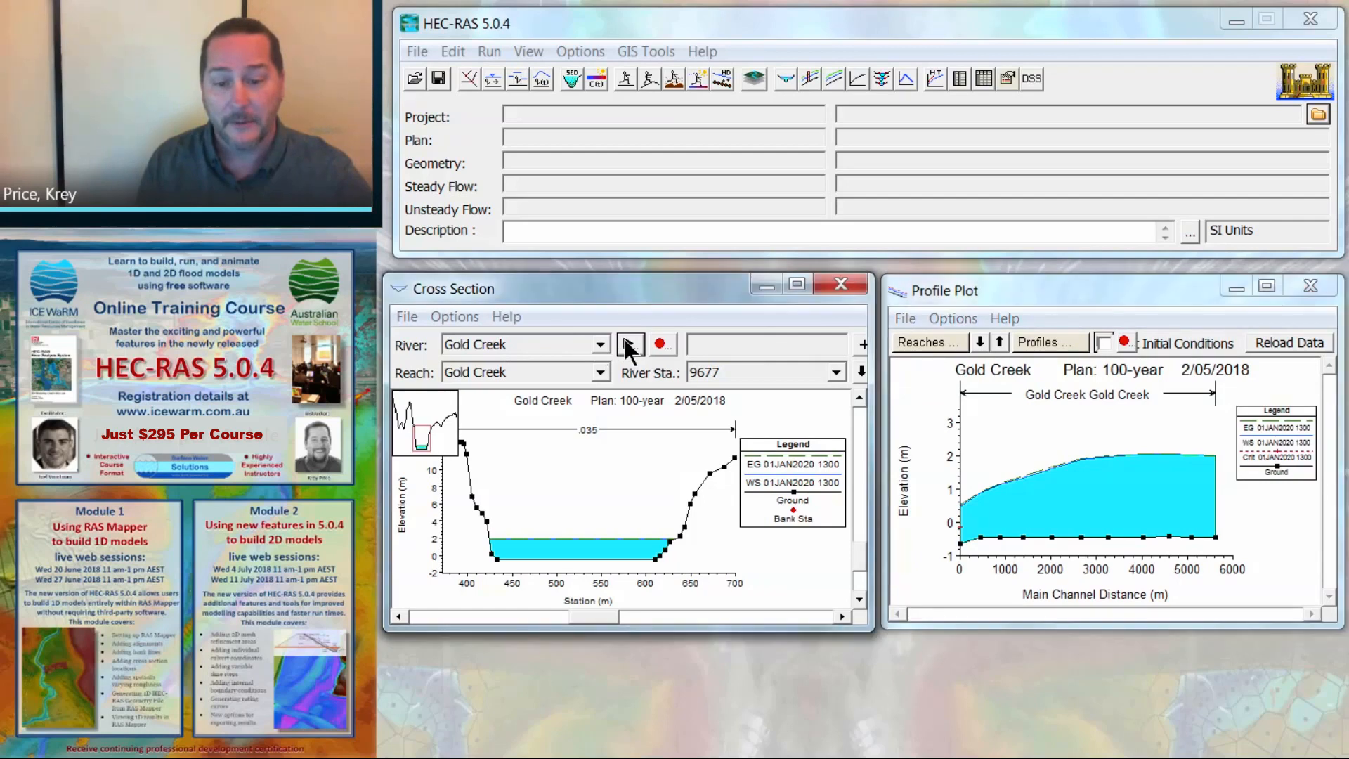
{"action": "left_click", "coordinate": [630, 345]}
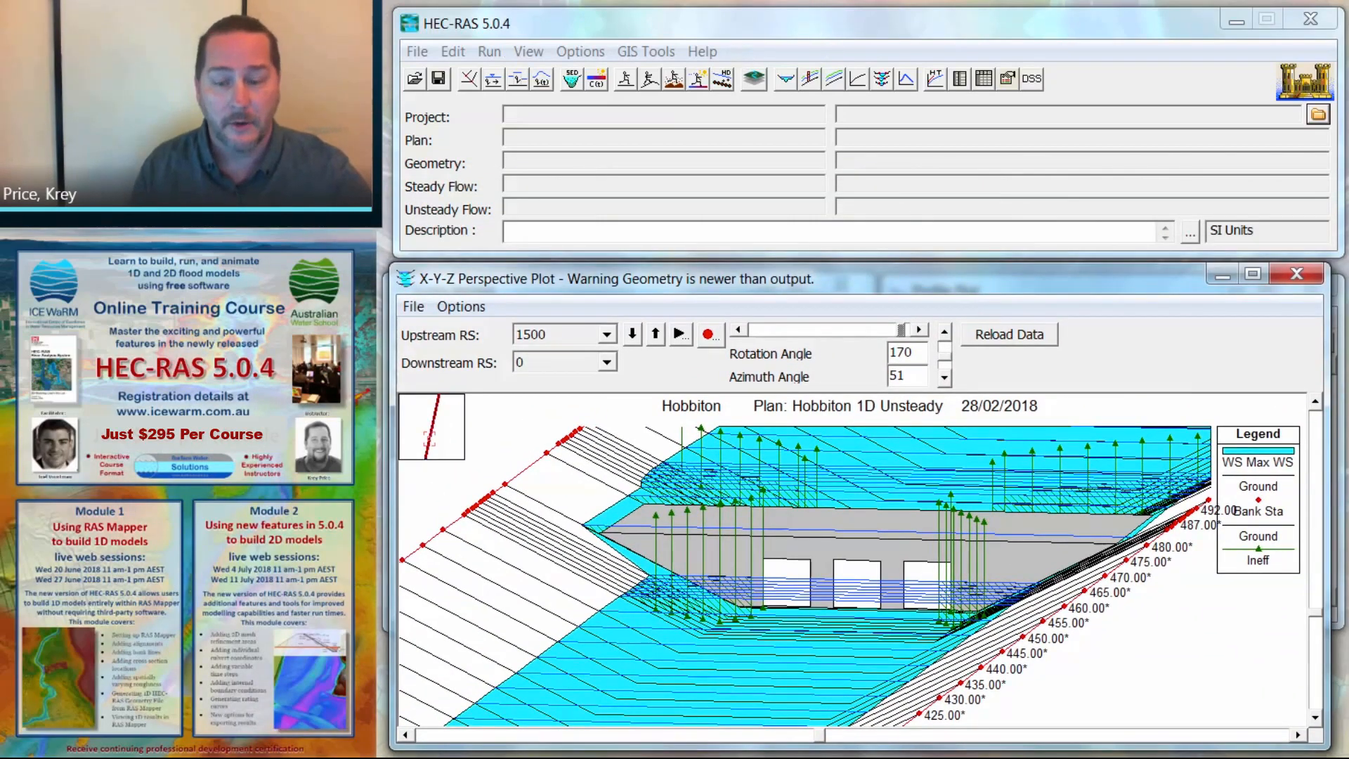
Rotate the Hobbiton bridge perspective view with the Rotation Angle slider, then close the plot.
{"action": "left_click_drag", "start_coordinate": [904, 330], "coordinate": [744, 329]}
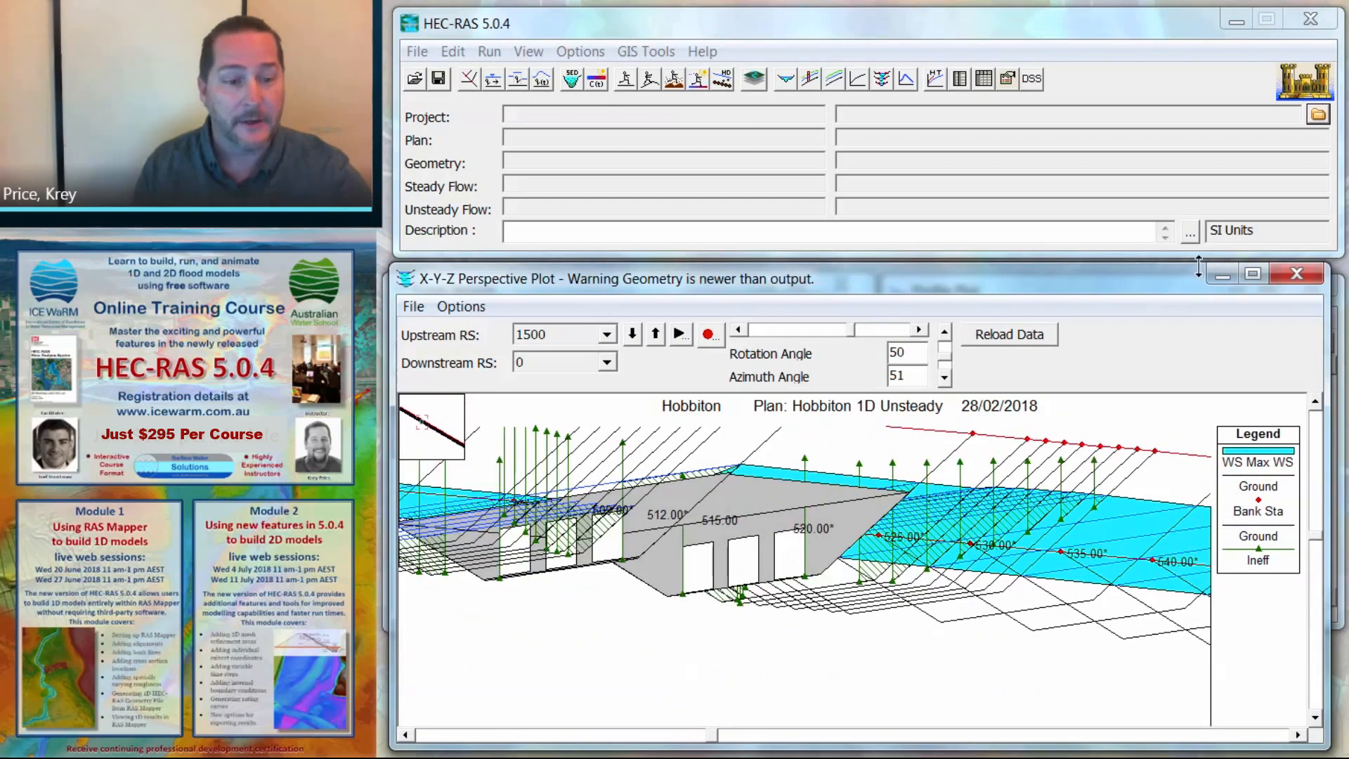
{"action": "left_click", "coordinate": [1296, 273]}
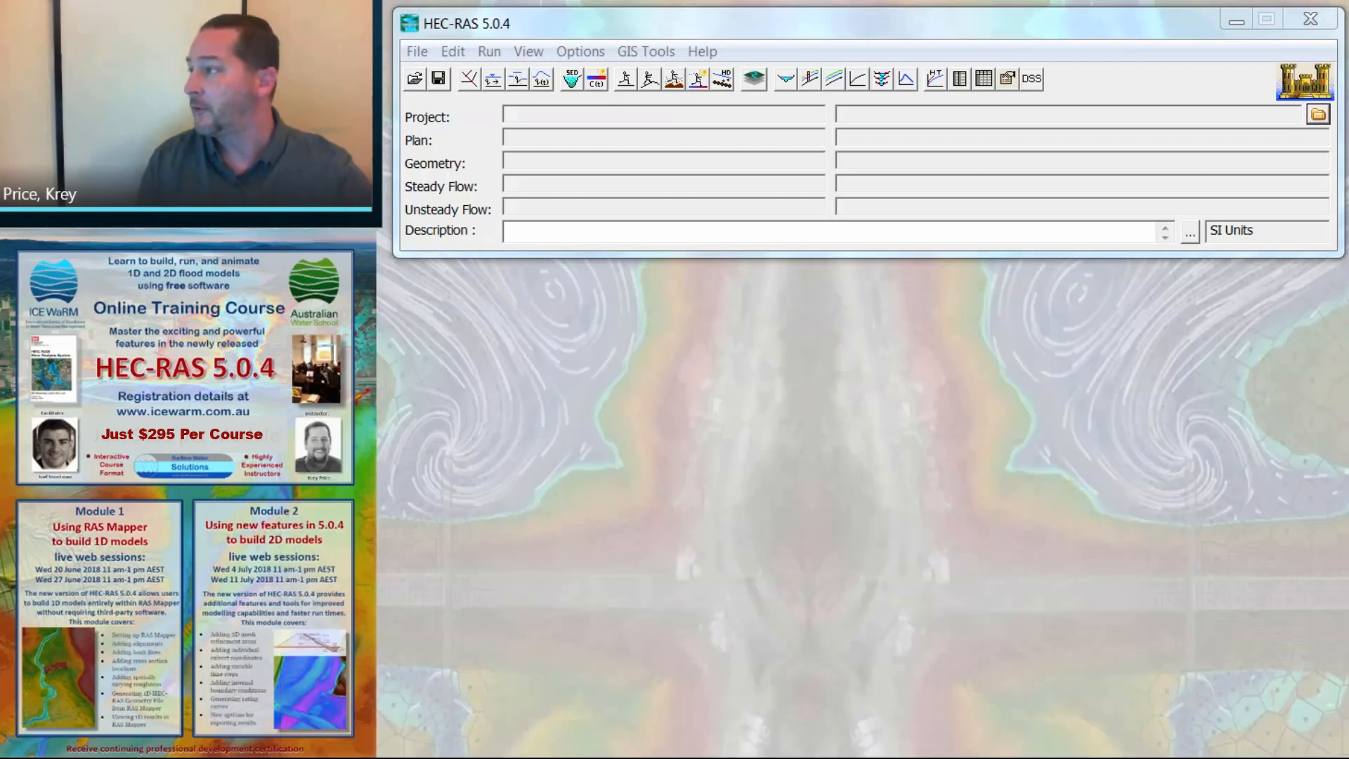